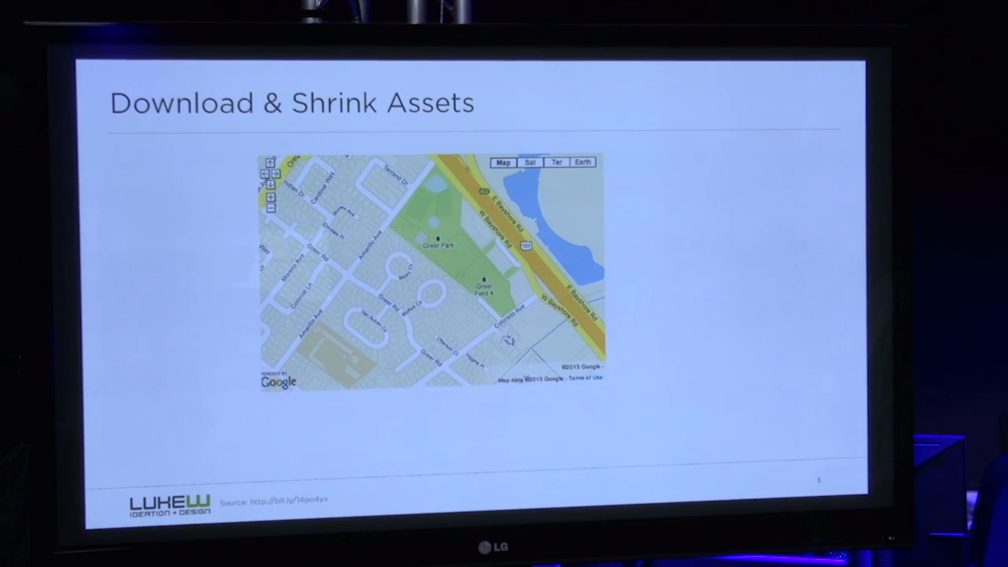
# - Advance to the Desktop First Design slide comparing phone, tablet and laptop screen sizes
pyautogui.press('right')
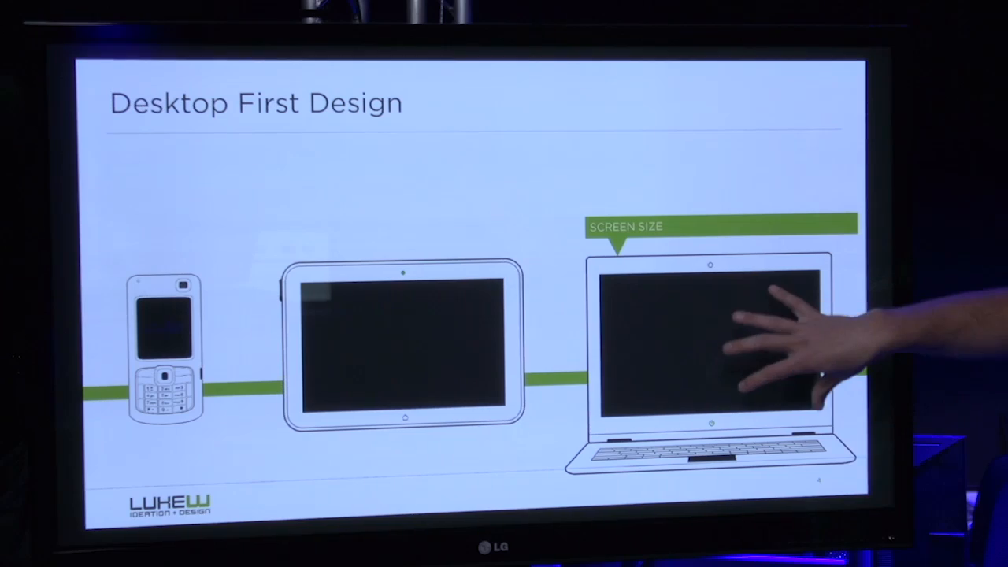
pyautogui.moveTo(788, 354)
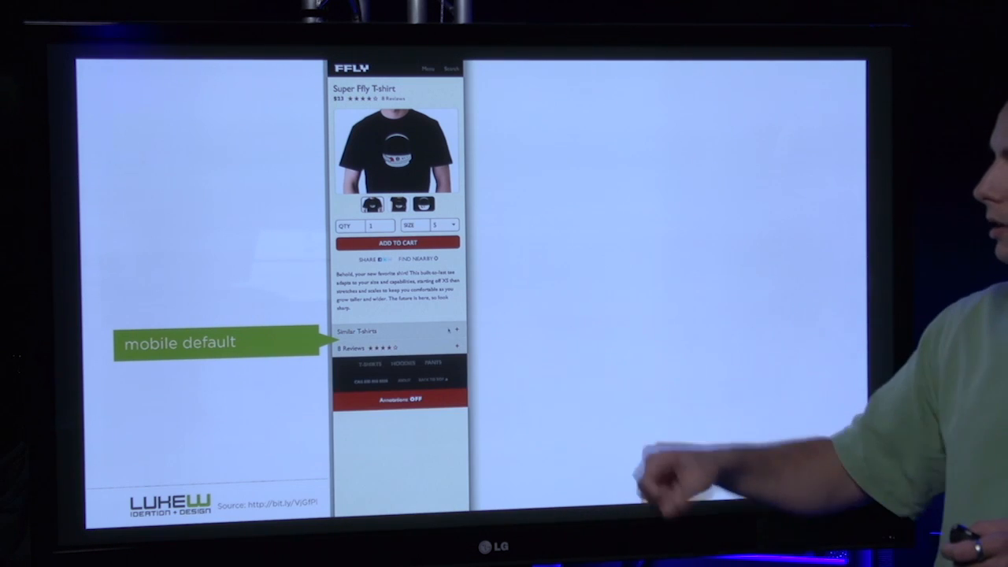
# - Scroll through the widened Super Ffly T-shirt page to the additional content and reviews
pyautogui.scroll(-3)
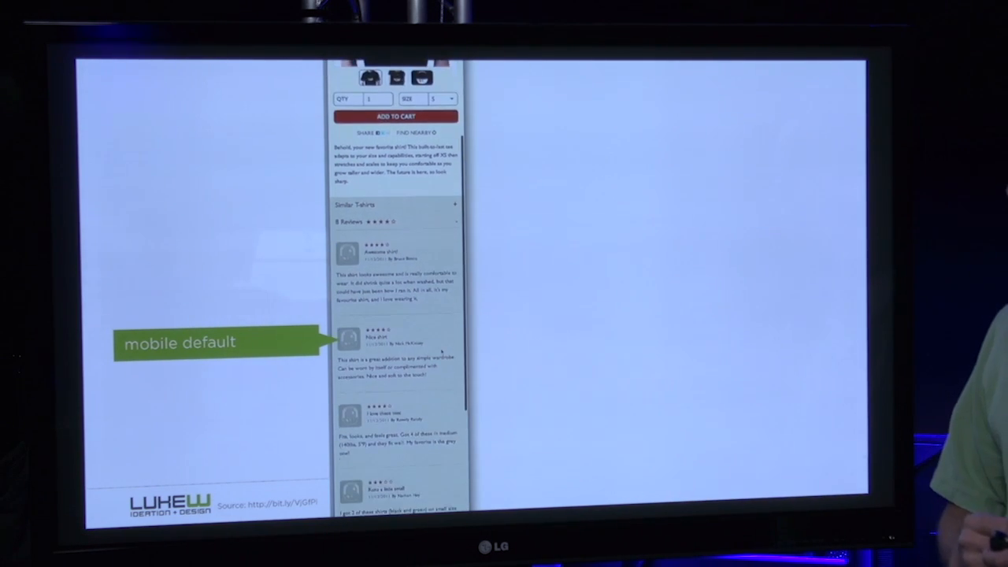
pyautogui.scroll(-3)
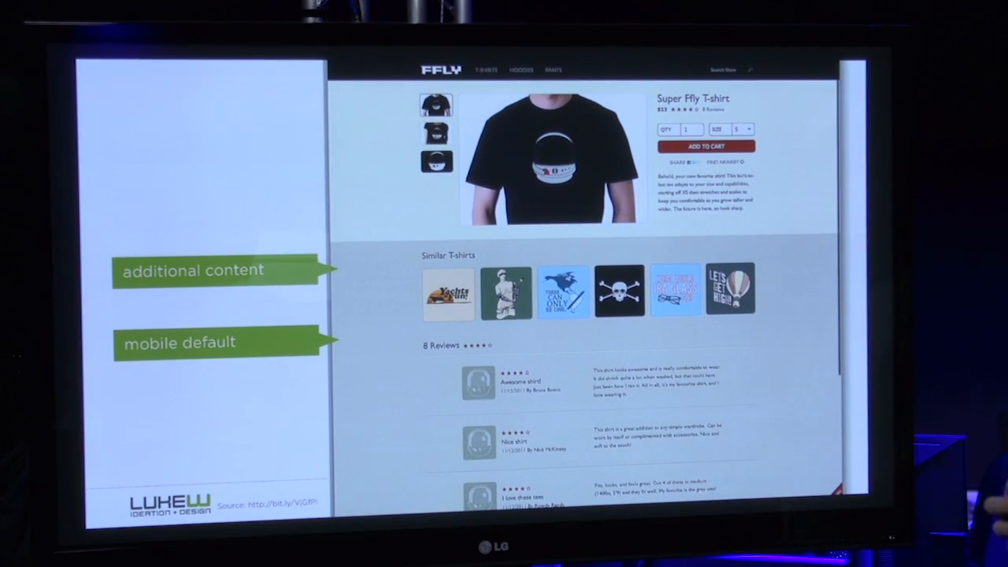
pyautogui.scroll(-3)
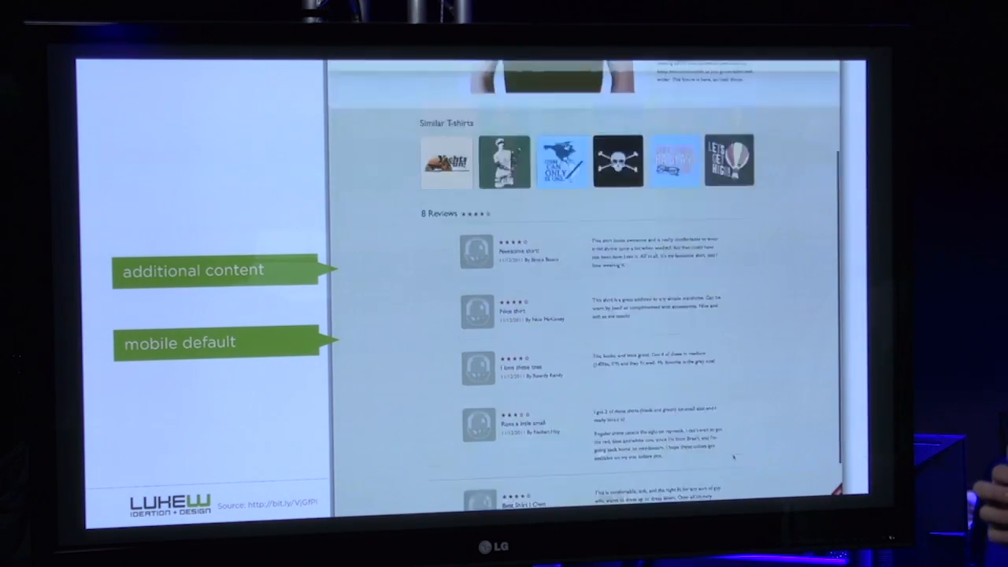